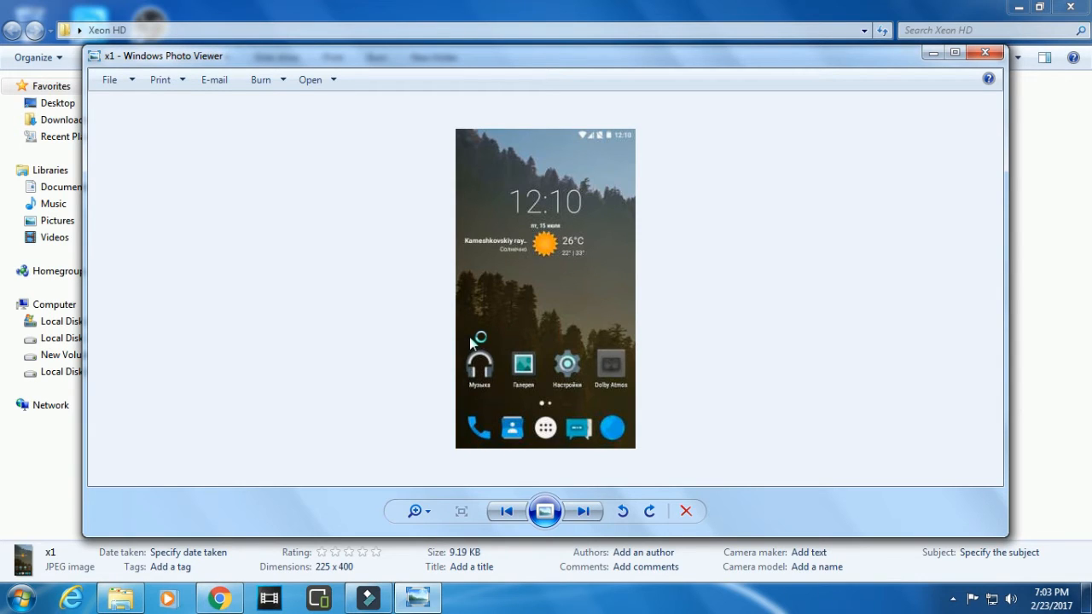
mouse_move(473, 345)
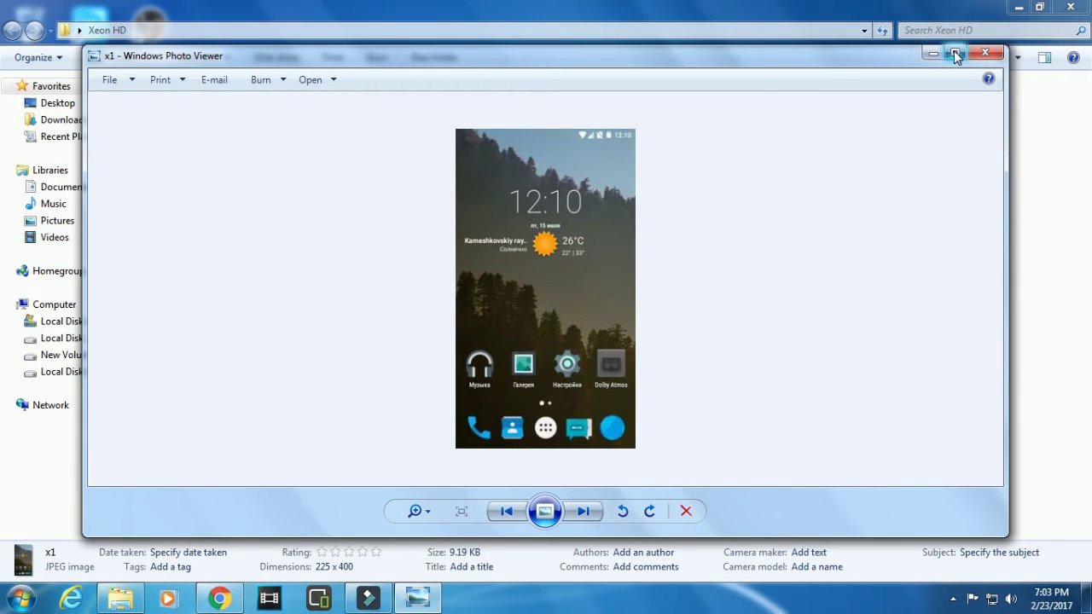
Maximize the Windows Photo Viewer window showing home screen screenshot x1.
click(954, 54)
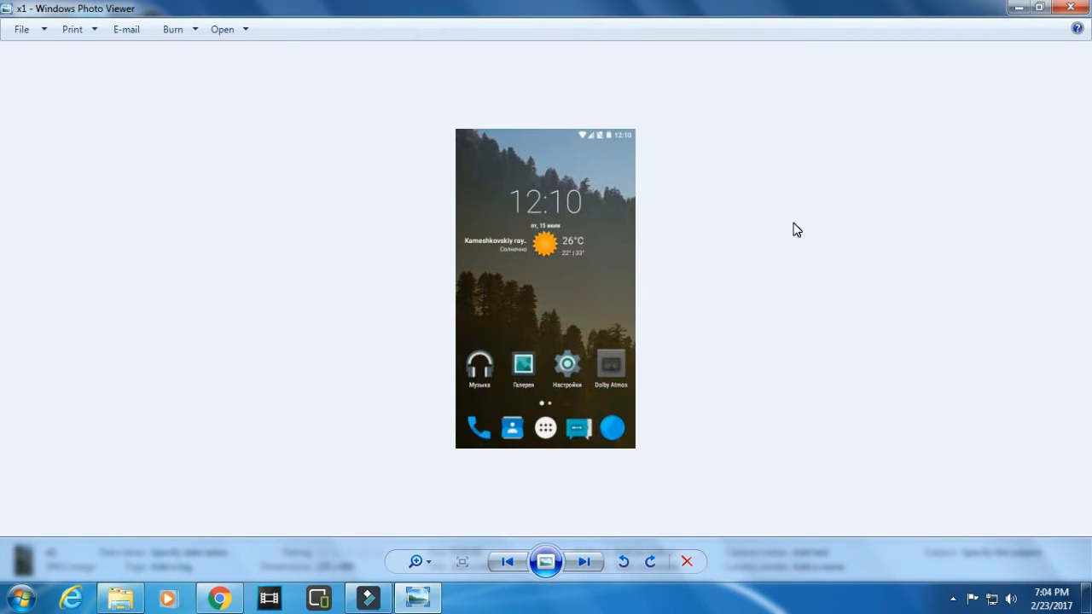
Advance past About phone screenshot x3 to running apps screenshot x4.
click(584, 562)
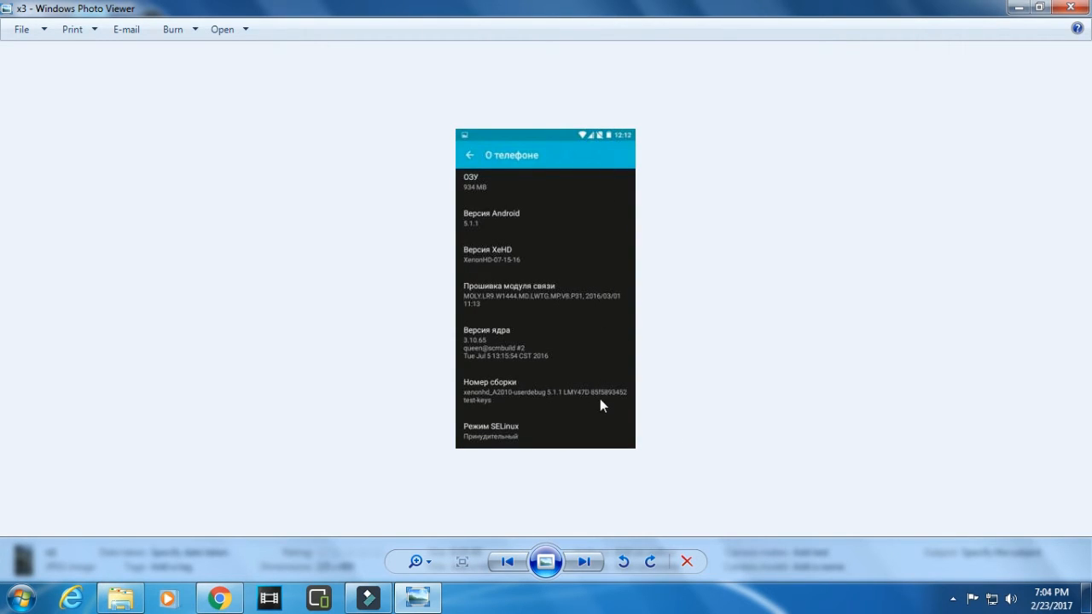
mouse_move(607, 455)
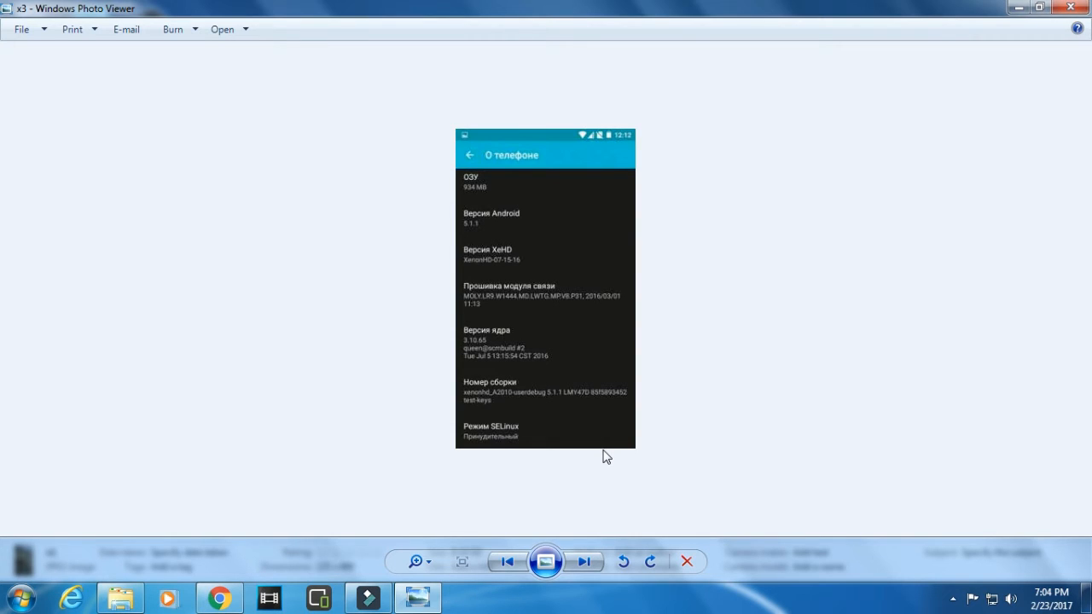
mouse_move(563, 356)
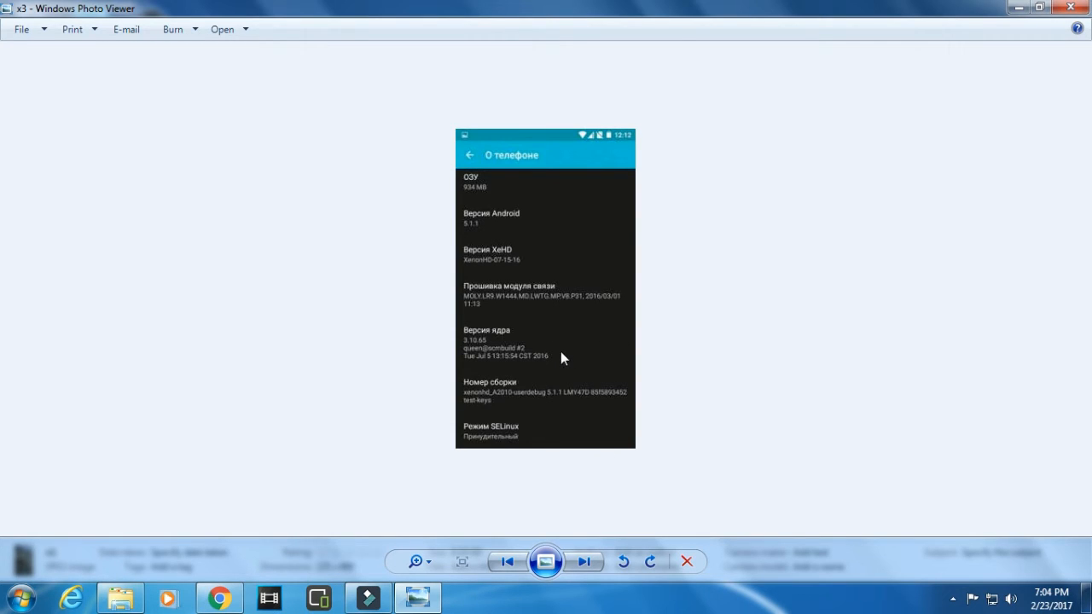
mouse_move(540, 339)
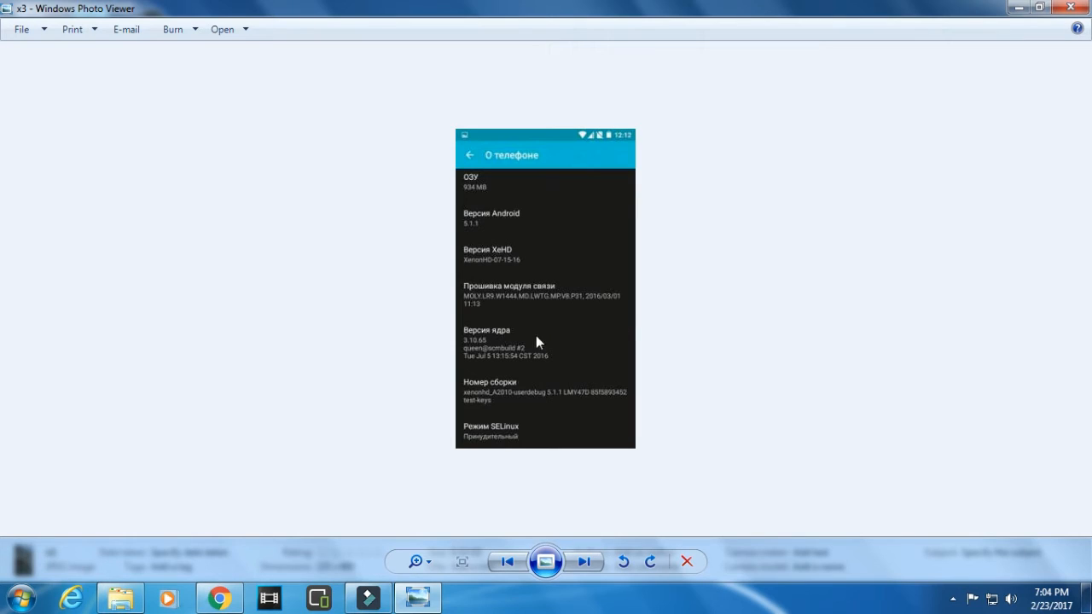
mouse_move(527, 257)
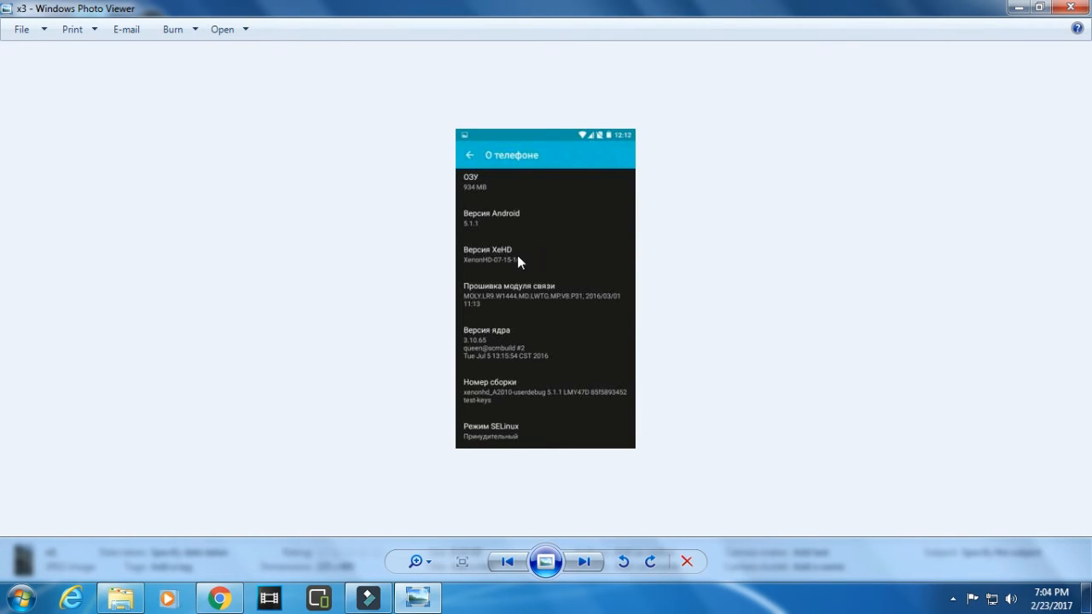
mouse_move(548, 361)
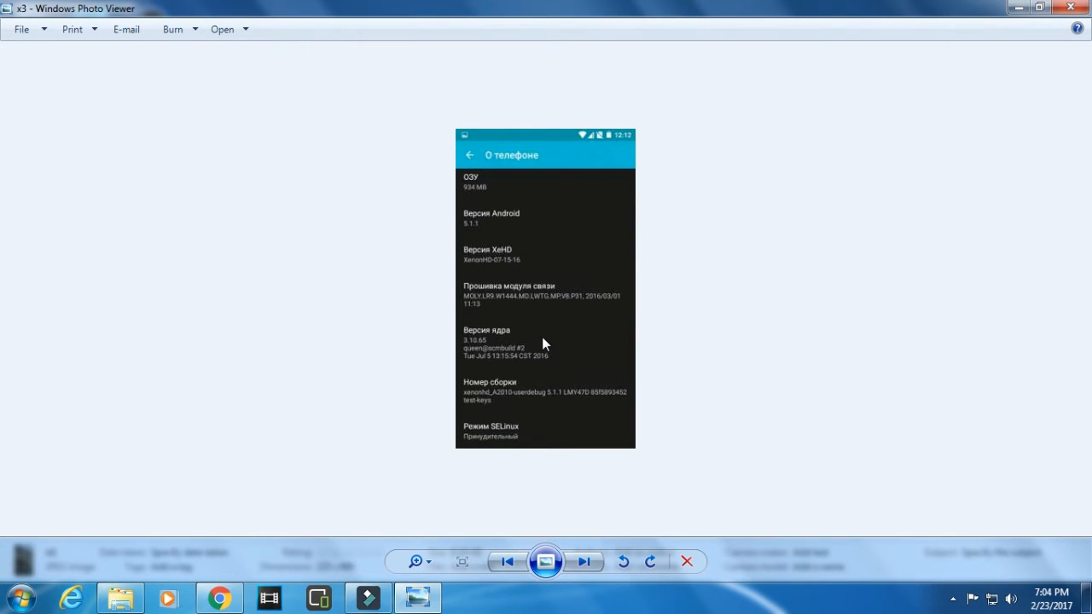
mouse_move(571, 359)
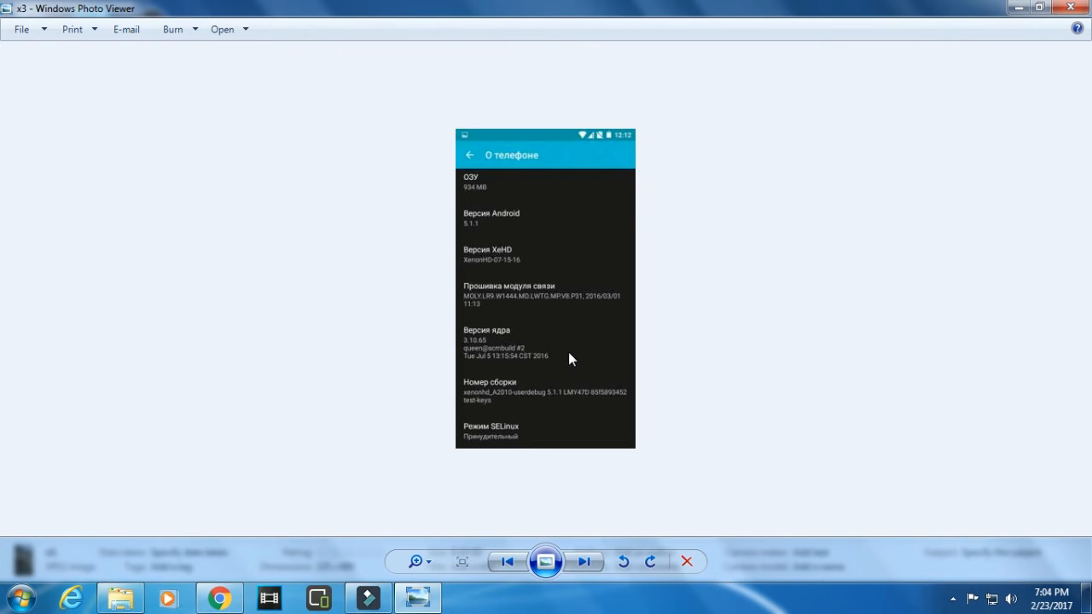
click(583, 563)
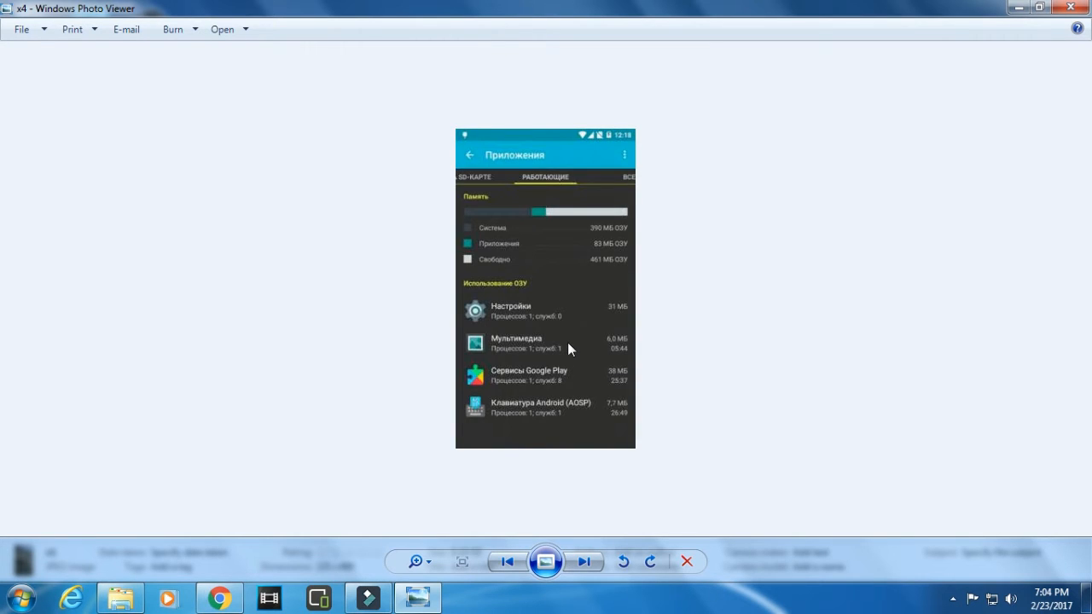
mouse_move(555, 327)
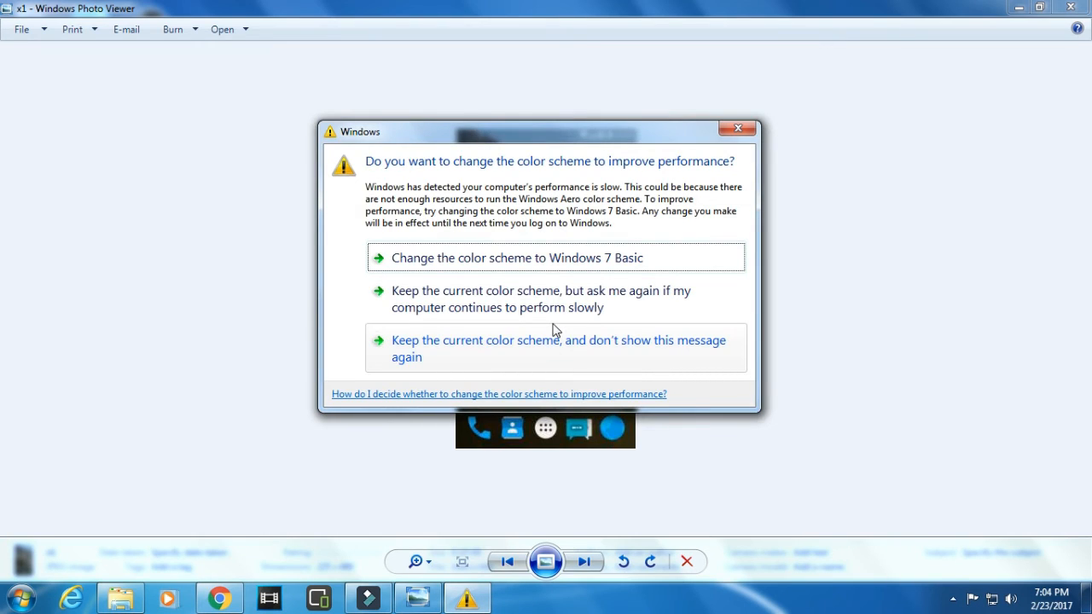
mouse_move(738, 133)
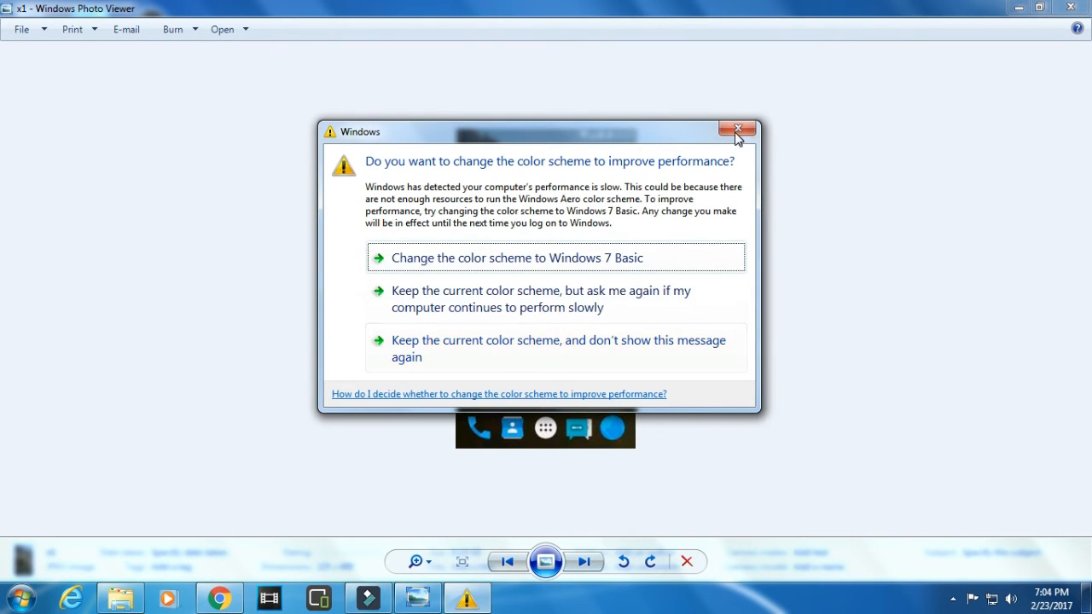
Close the Windows color scheme performance warning while on screenshot x1.
click(738, 128)
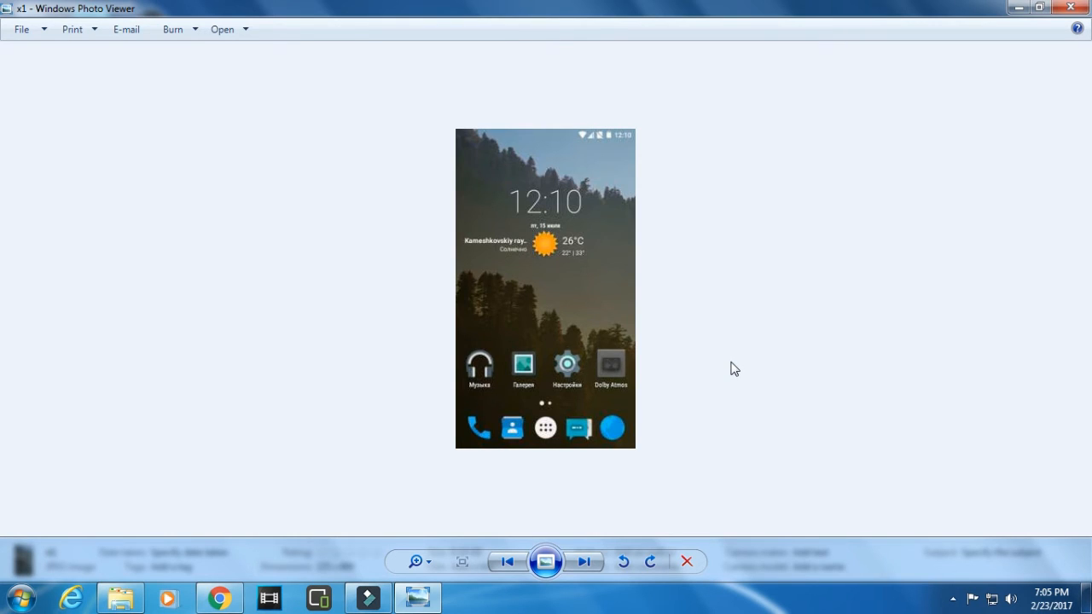
Cycle through screenshots x3, x4 and x1, stopping on About phone x3.
click(585, 562)
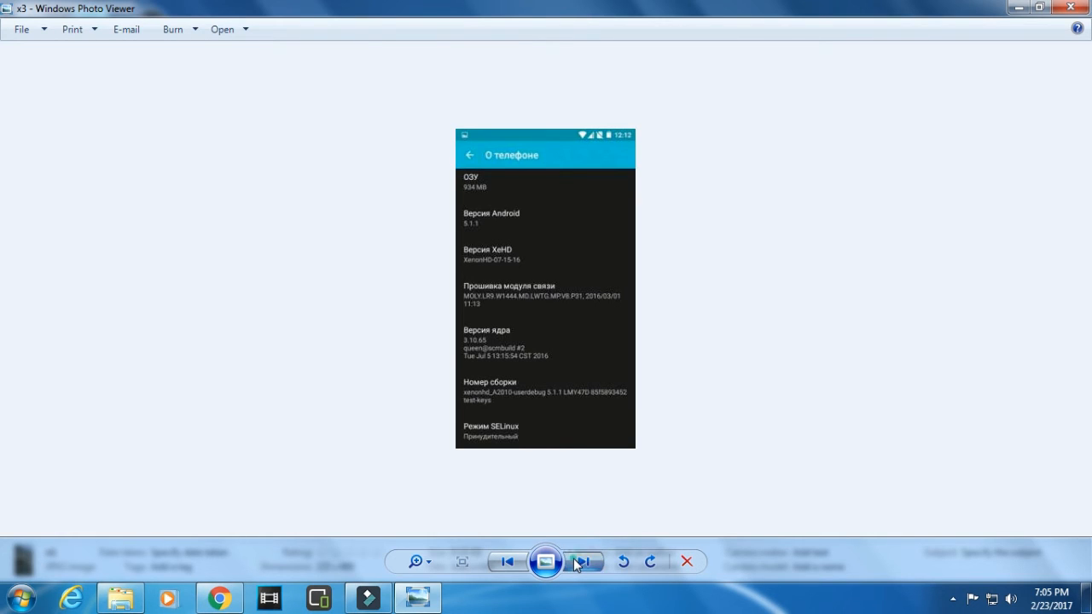
click(580, 563)
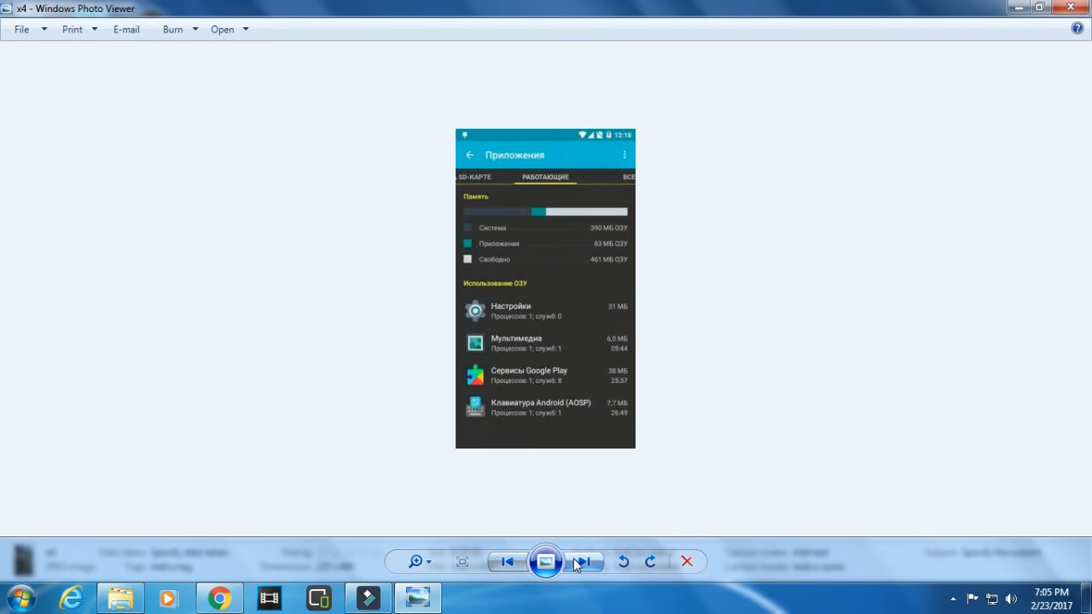
click(582, 562)
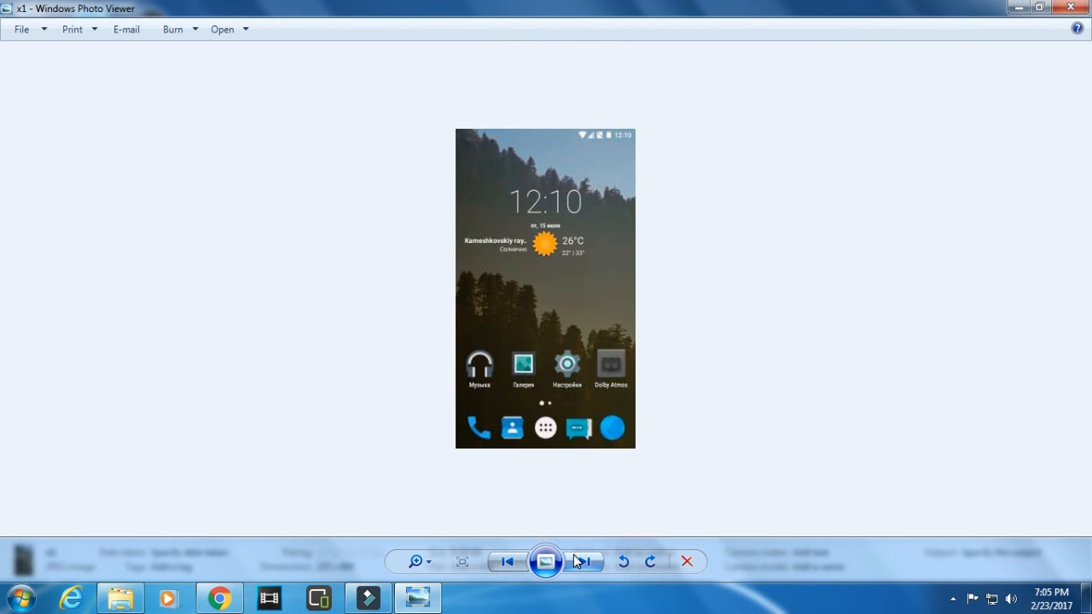
click(581, 562)
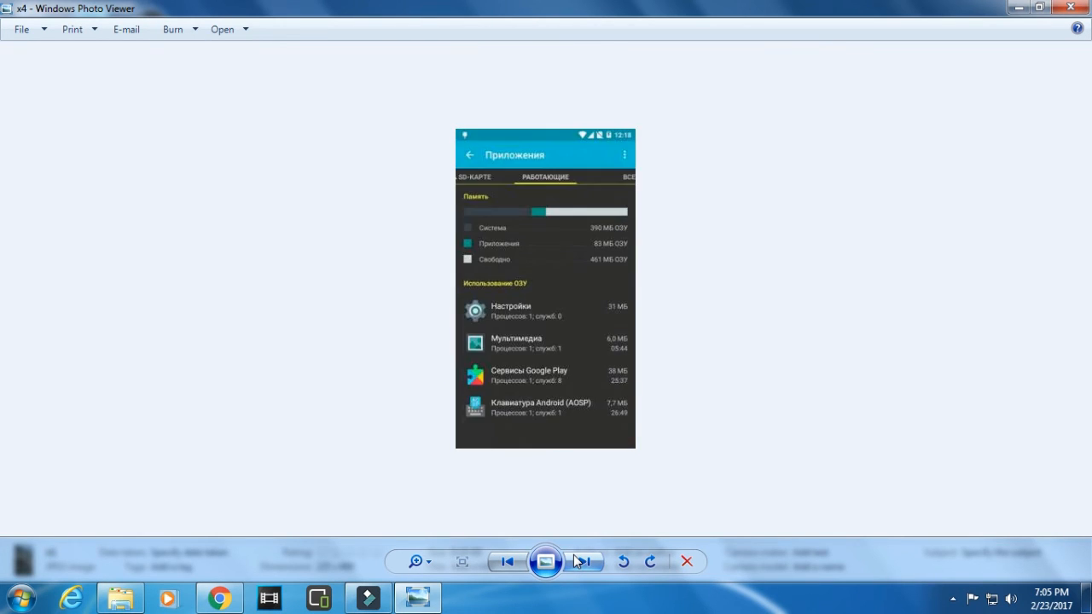
click(580, 562)
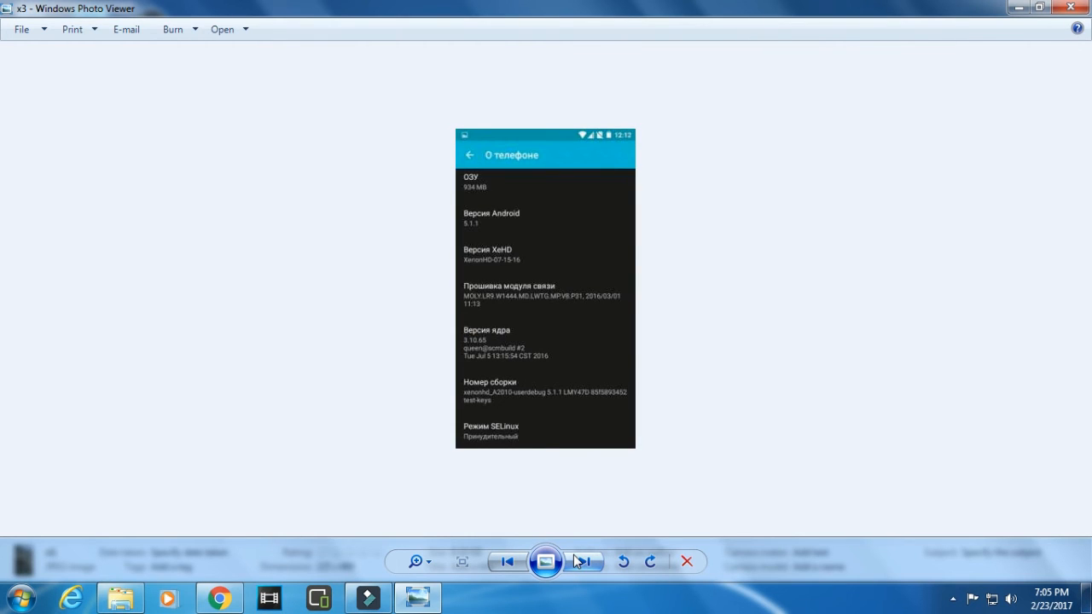
click(581, 561)
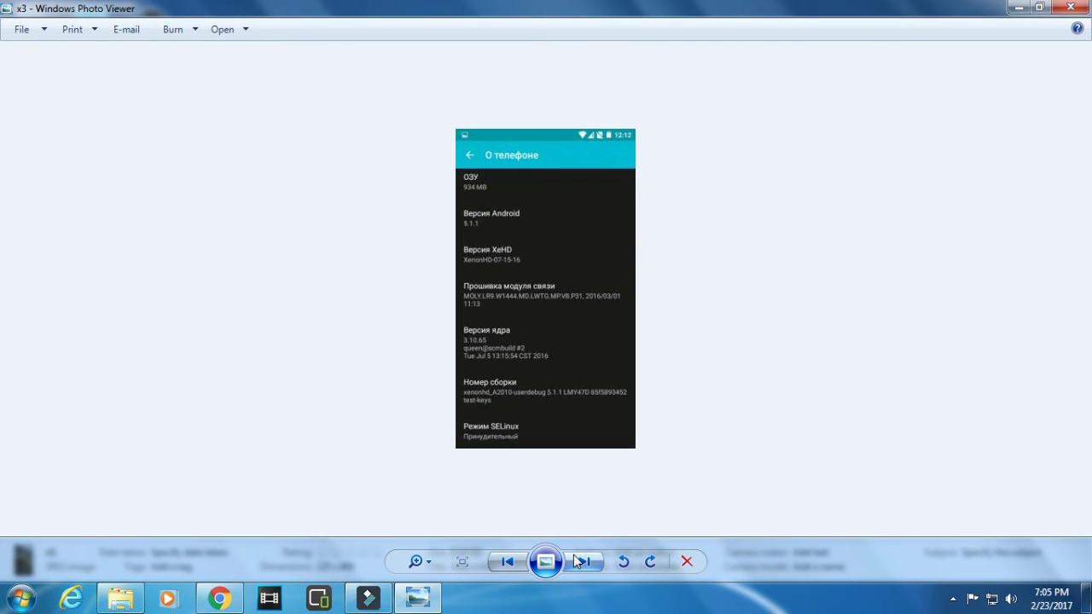
Step to running apps screenshot x4 and close the color scheme warning.
click(576, 561)
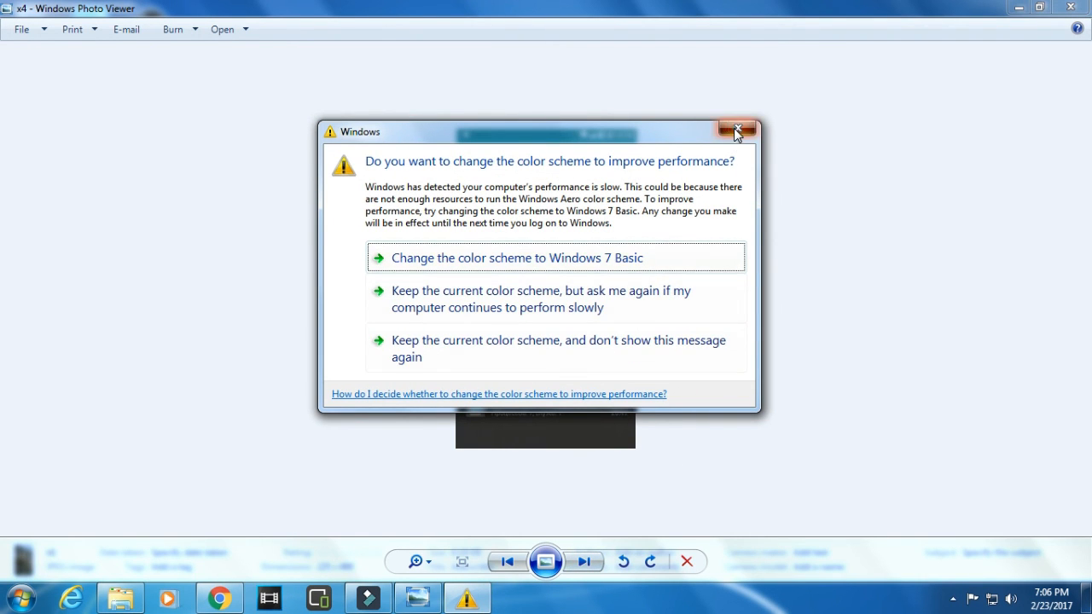
click(738, 130)
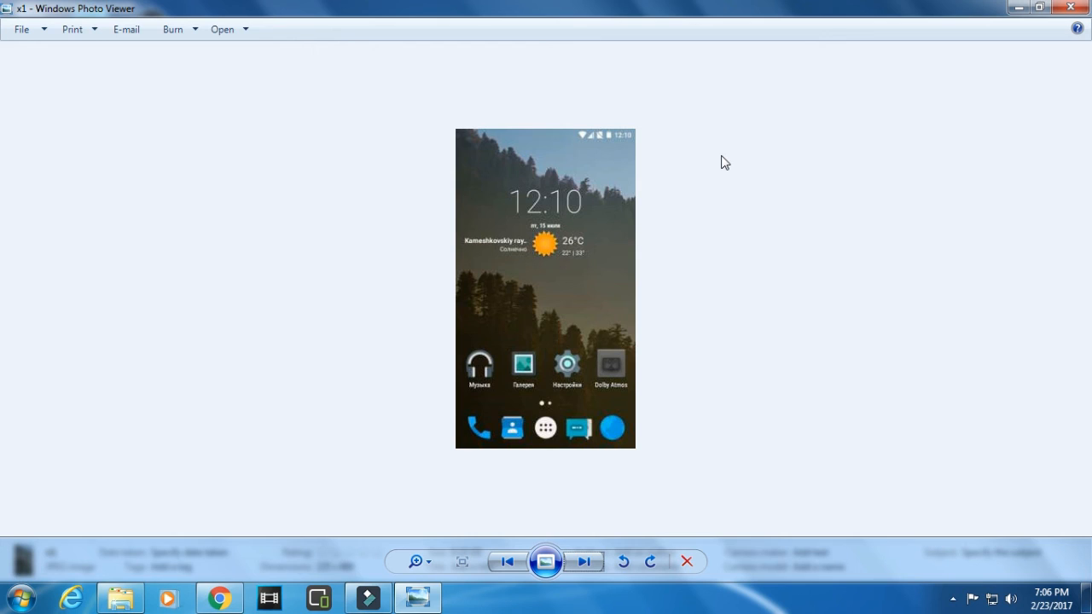
Toggle between app drawer x2 and home screen x1, ending on x2.
click(583, 561)
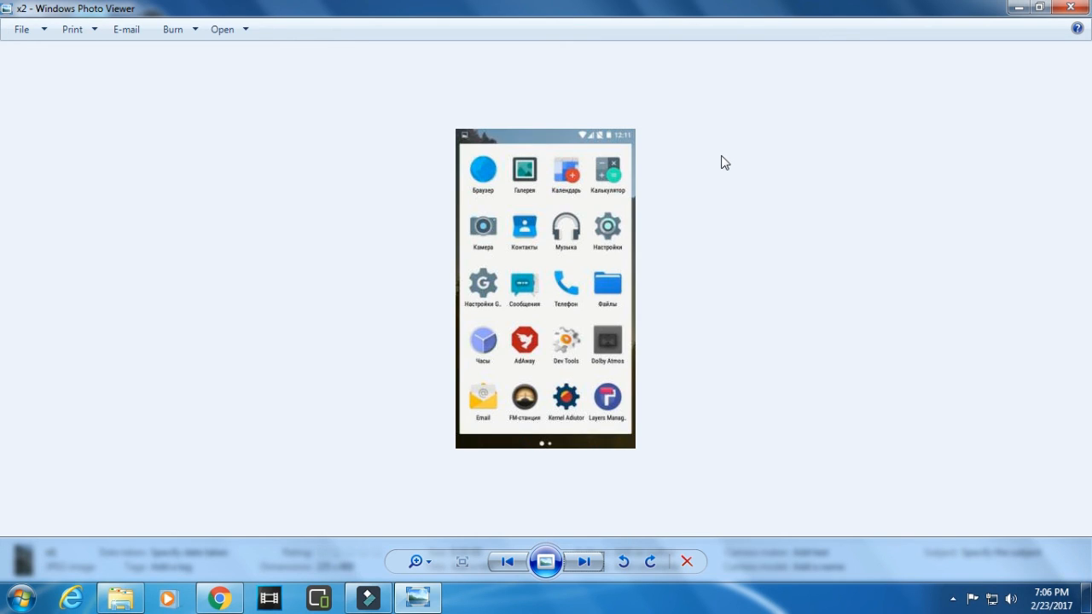
click(584, 562)
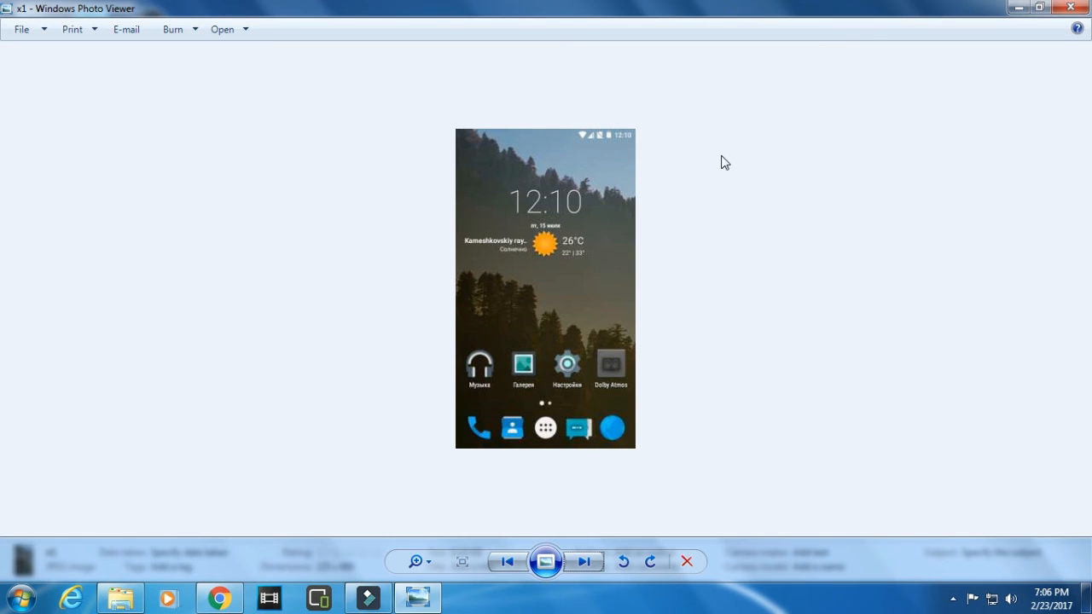
click(584, 562)
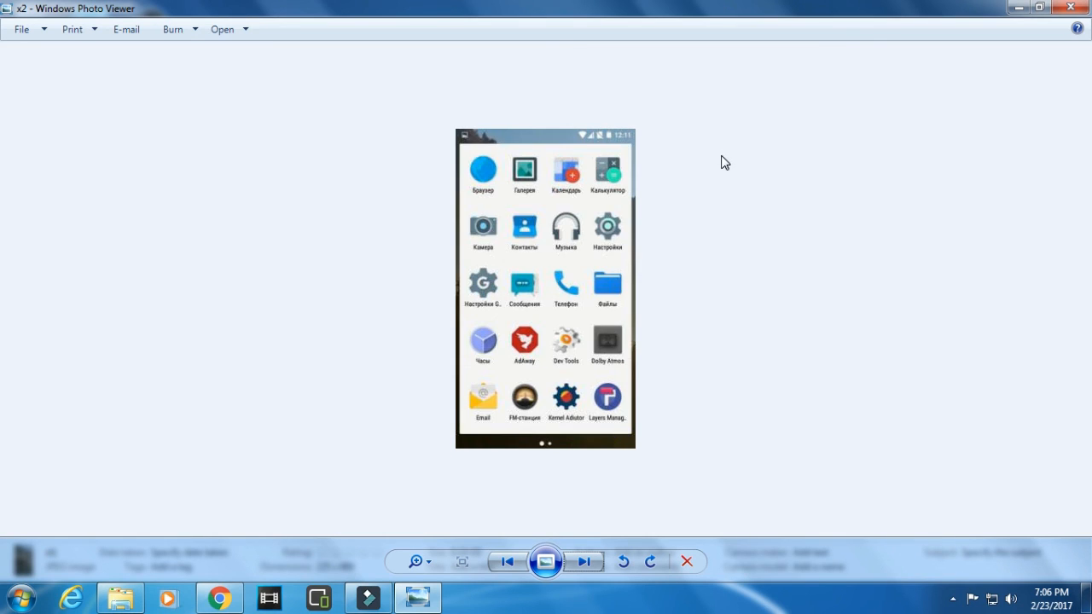